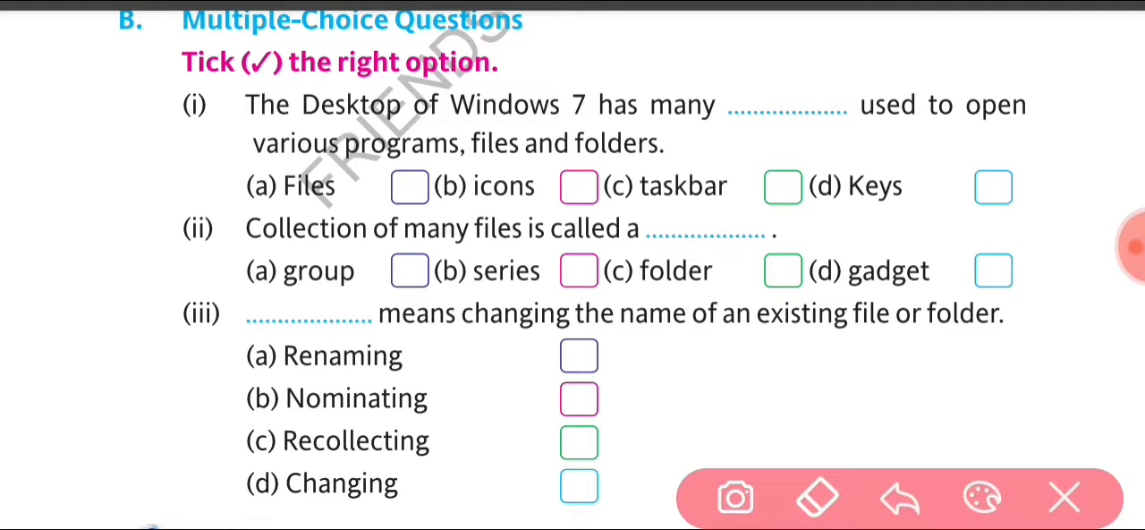
Tick 'icons' for question (i) in blue ink and move down toward question (iv).
drag(653, 121, 559, 202)
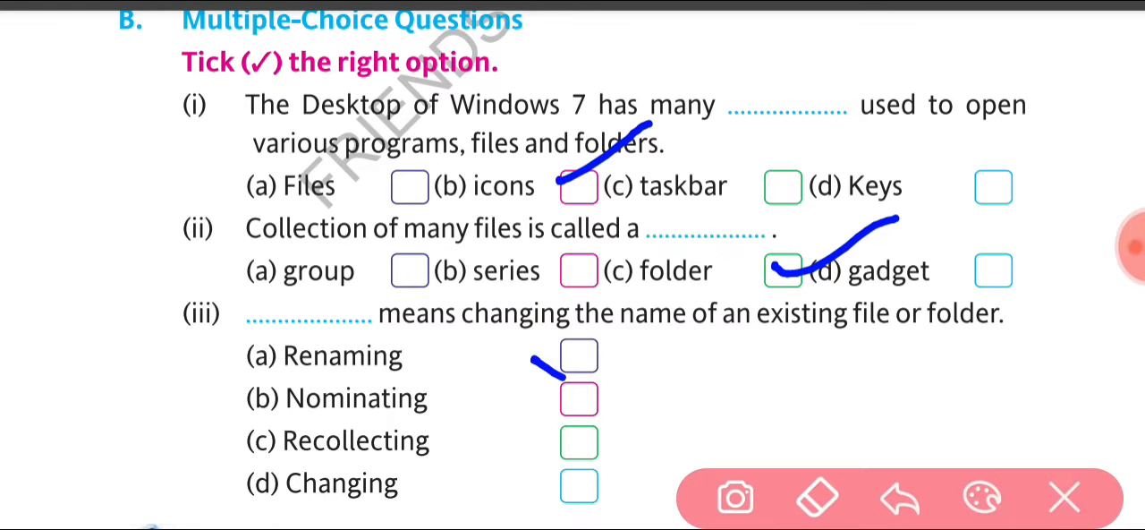
scroll(down, 3)
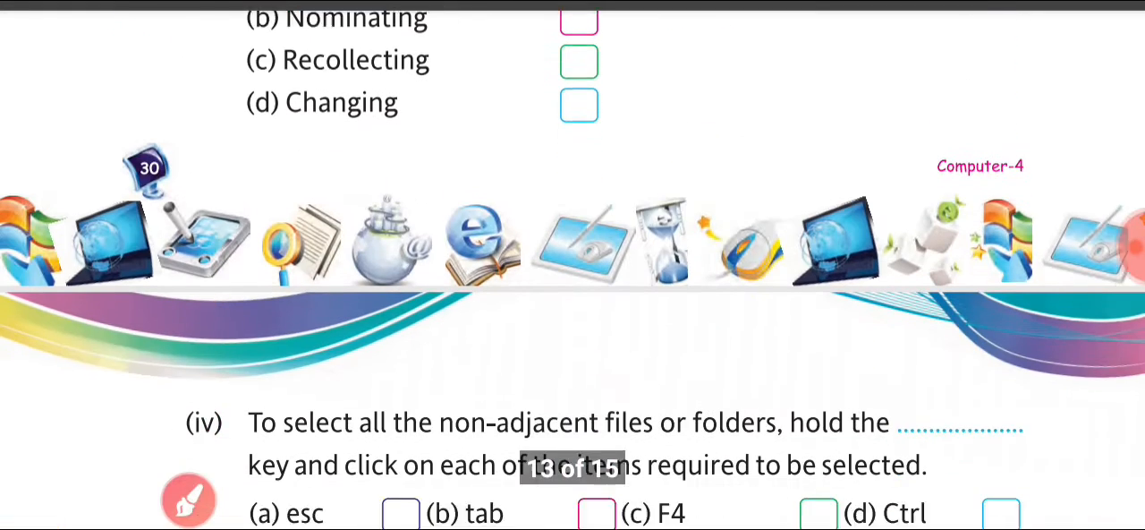
Bring question (iv) into view and ready the pen tools to tick 'Ctrl'.
scroll(down, 3)
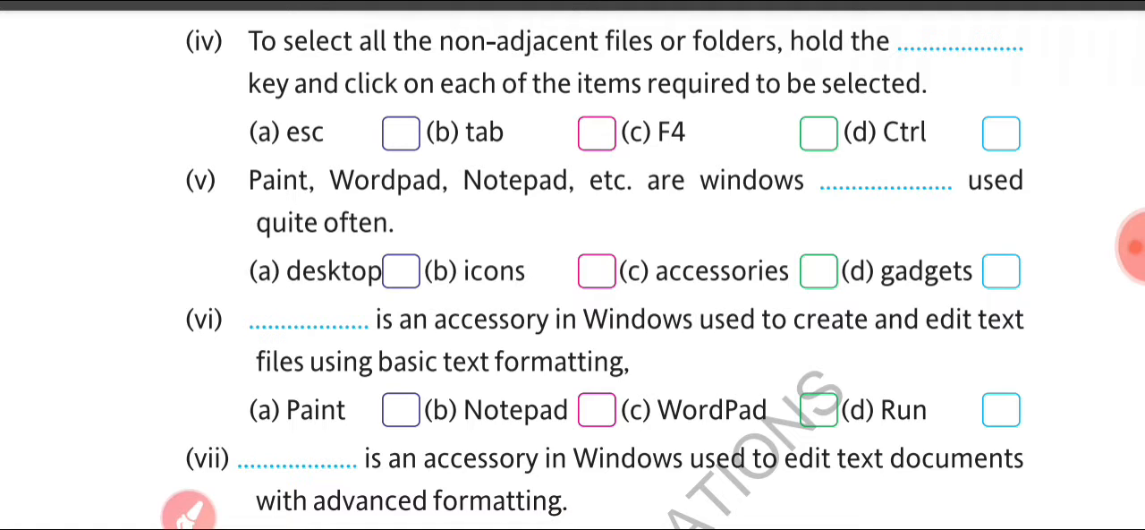
click(189, 509)
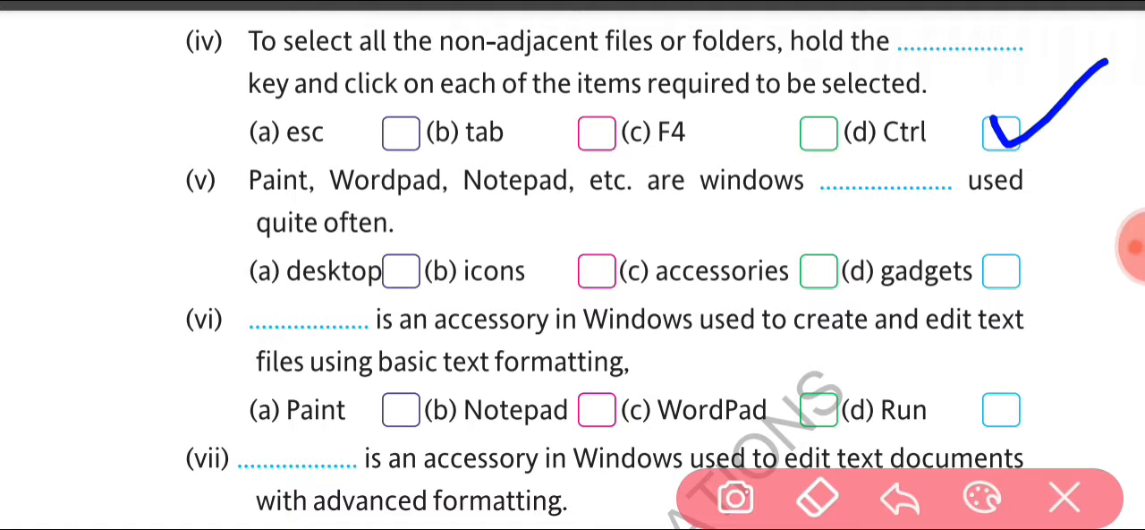
Tick 'Notepad' for question (vi) and move down to question (vii) and section C.
scroll(down, 3)
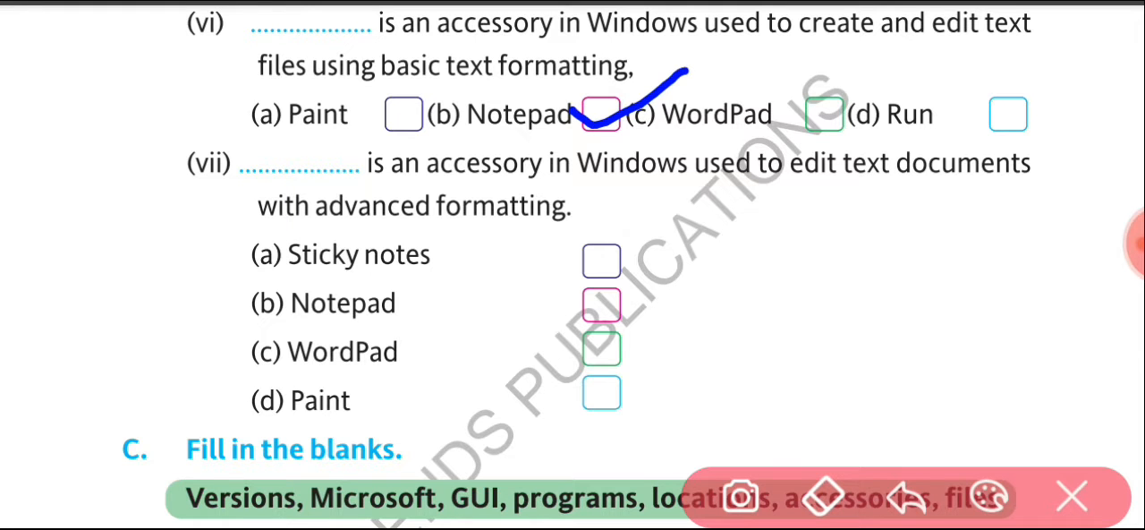
scroll(down, 3)
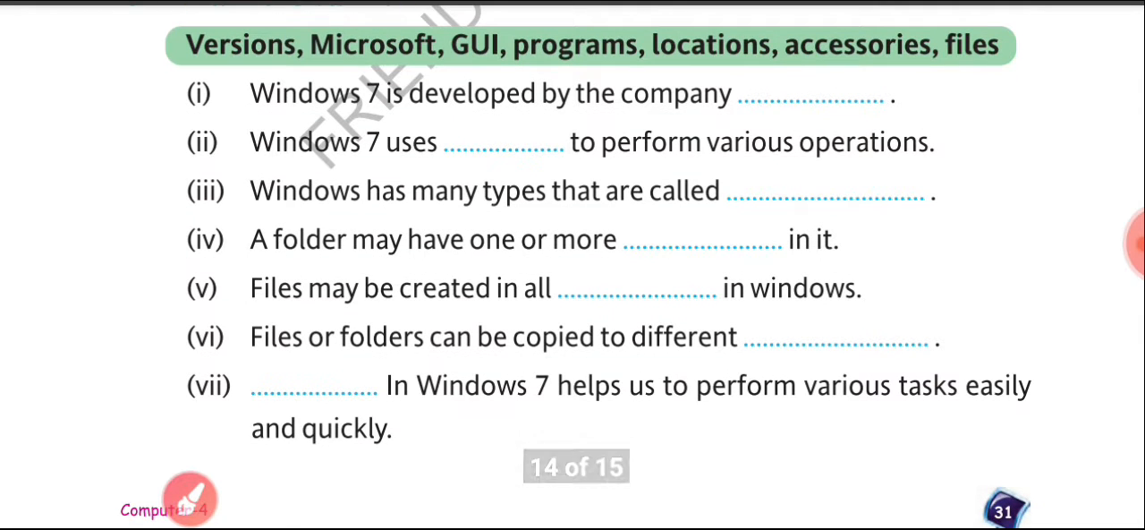
Reactivate the pen tools over the fill-in-the-blanks page with its word list.
click(170, 498)
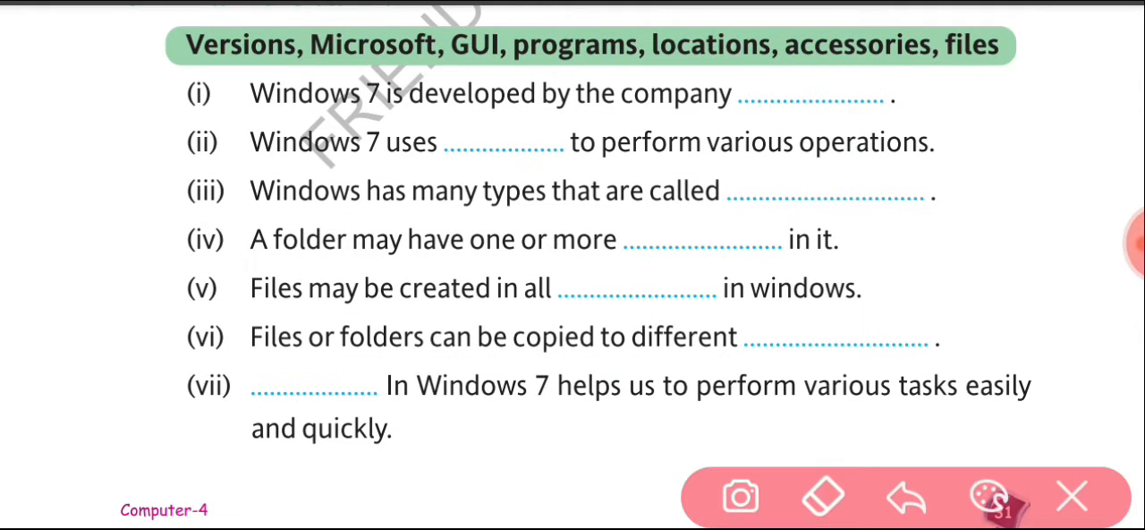